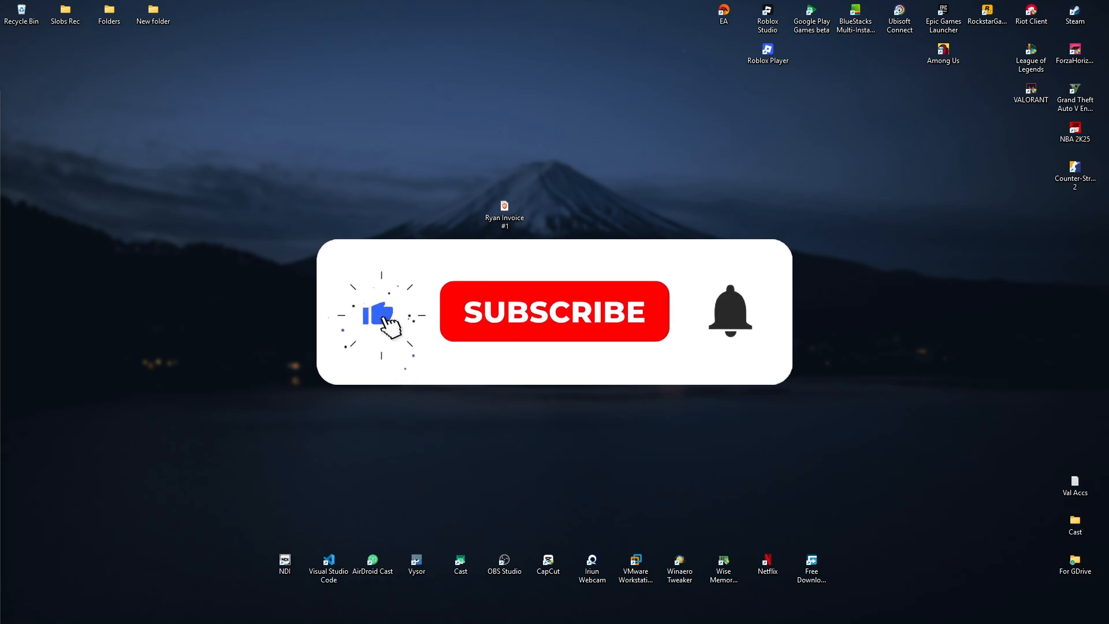
- Show the Properties of the desktop Ryan Invoice #1 with its September 21, 2025 creation date
left_click(553, 311)
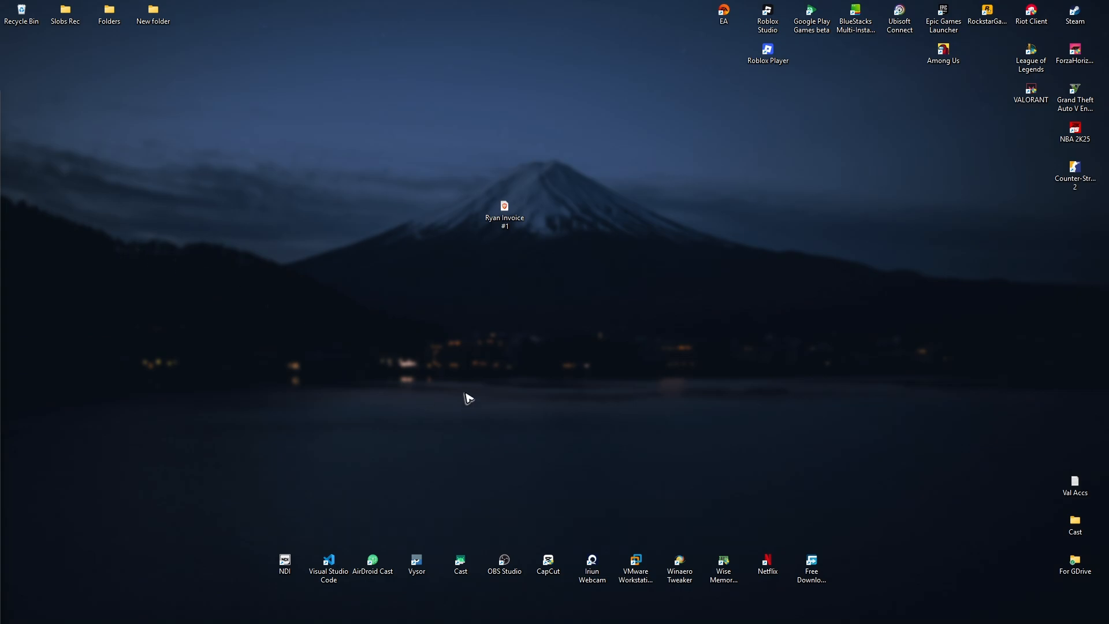
left_click(504, 213)
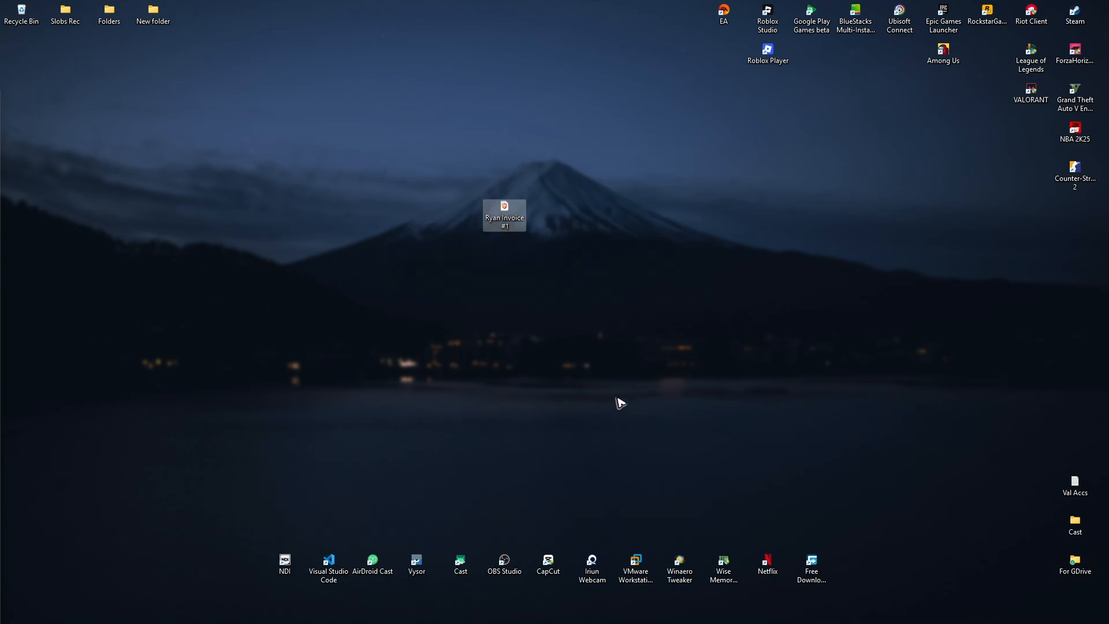
right_click(504, 216)
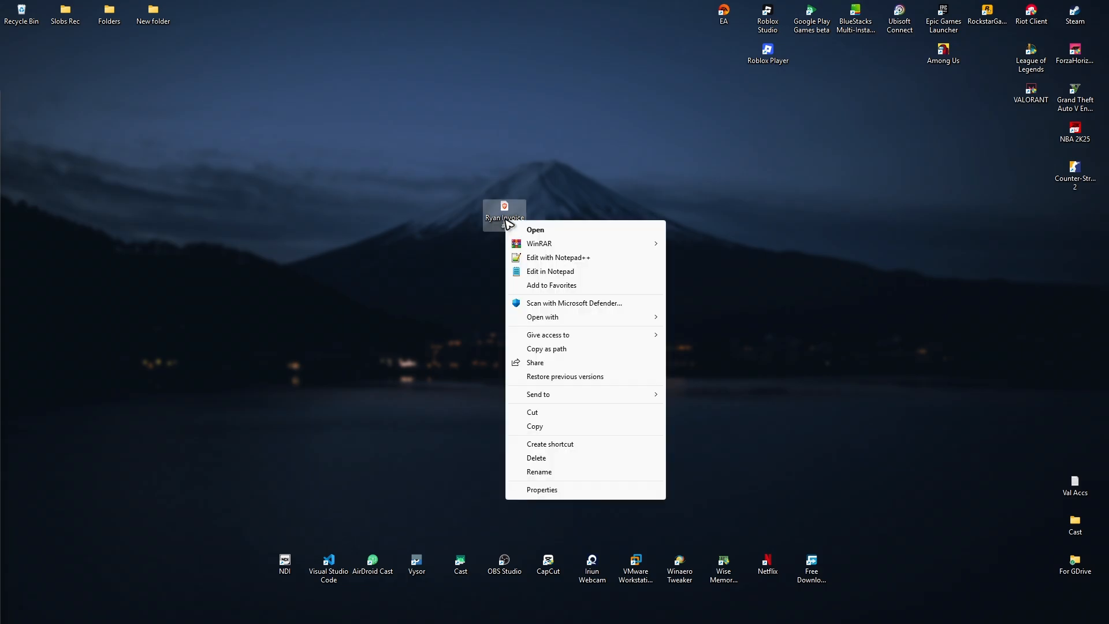
mouse_move(566, 494)
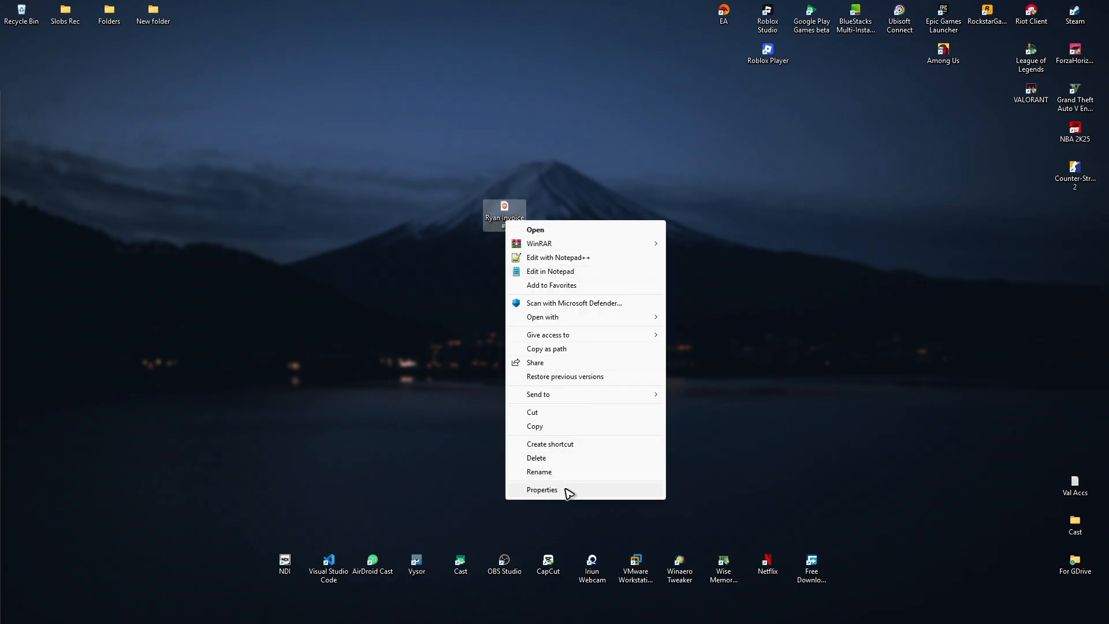
left_click(542, 490)
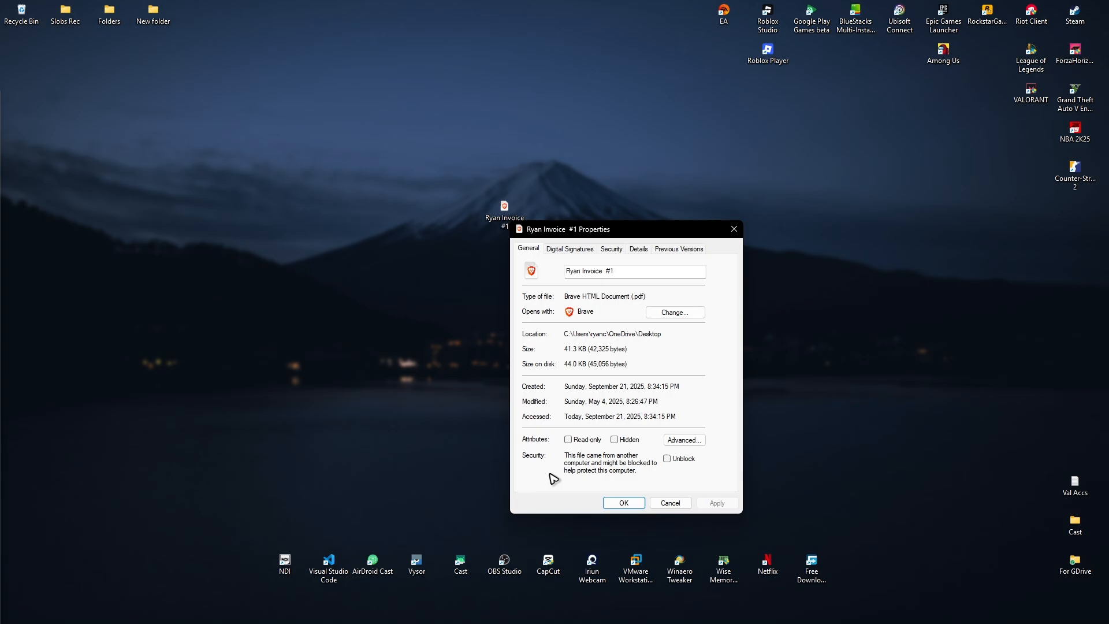
mouse_move(591, 416)
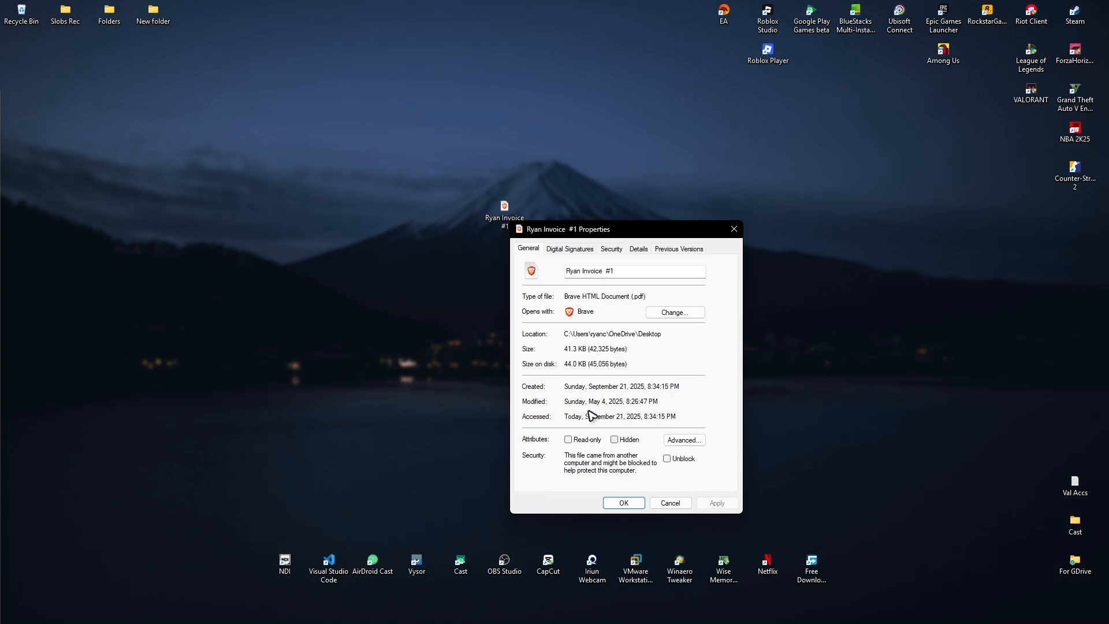
mouse_move(547, 414)
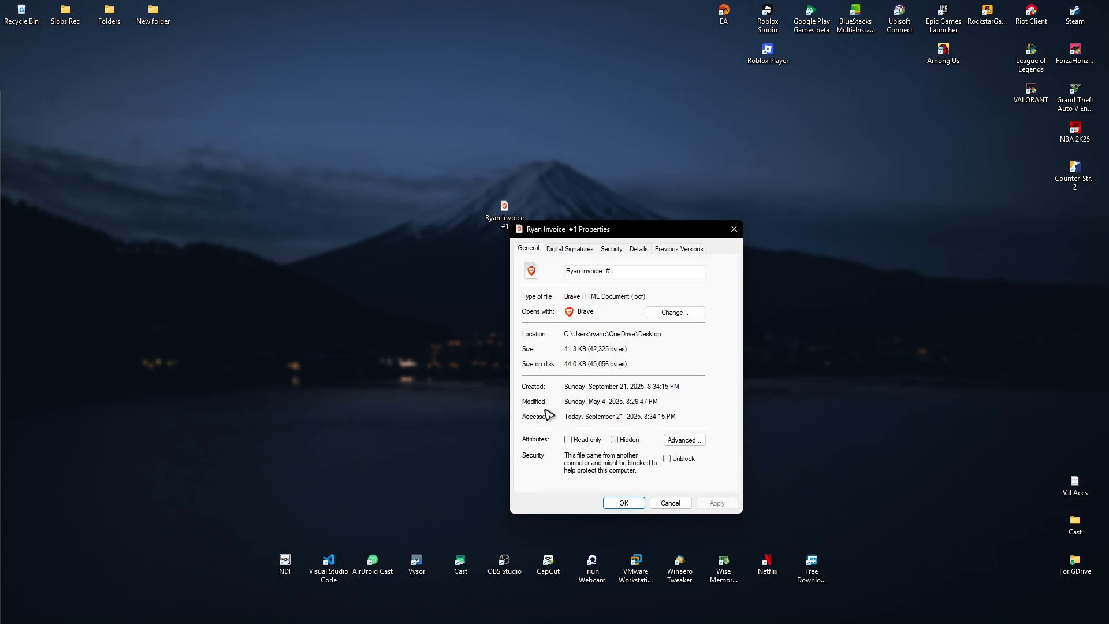
mouse_move(616, 410)
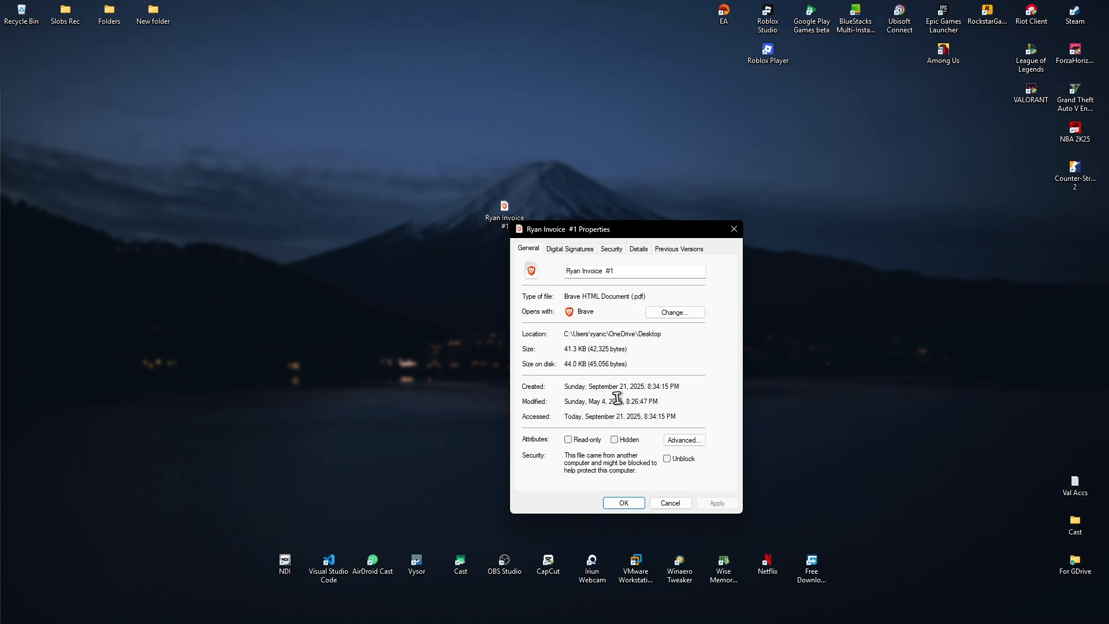
mouse_move(513, 240)
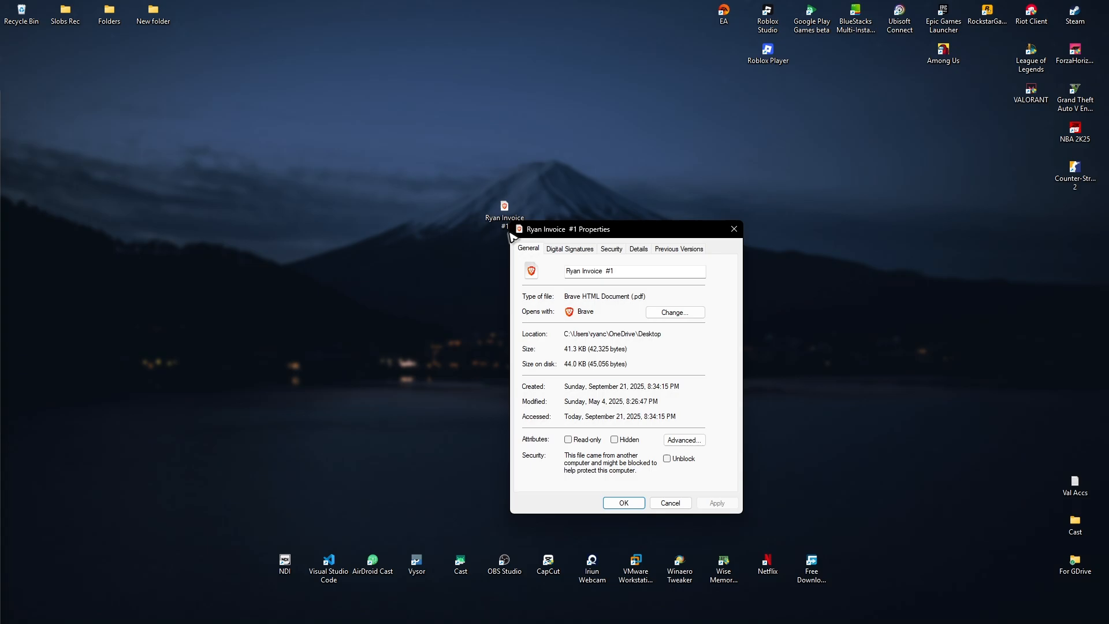
mouse_move(697, 366)
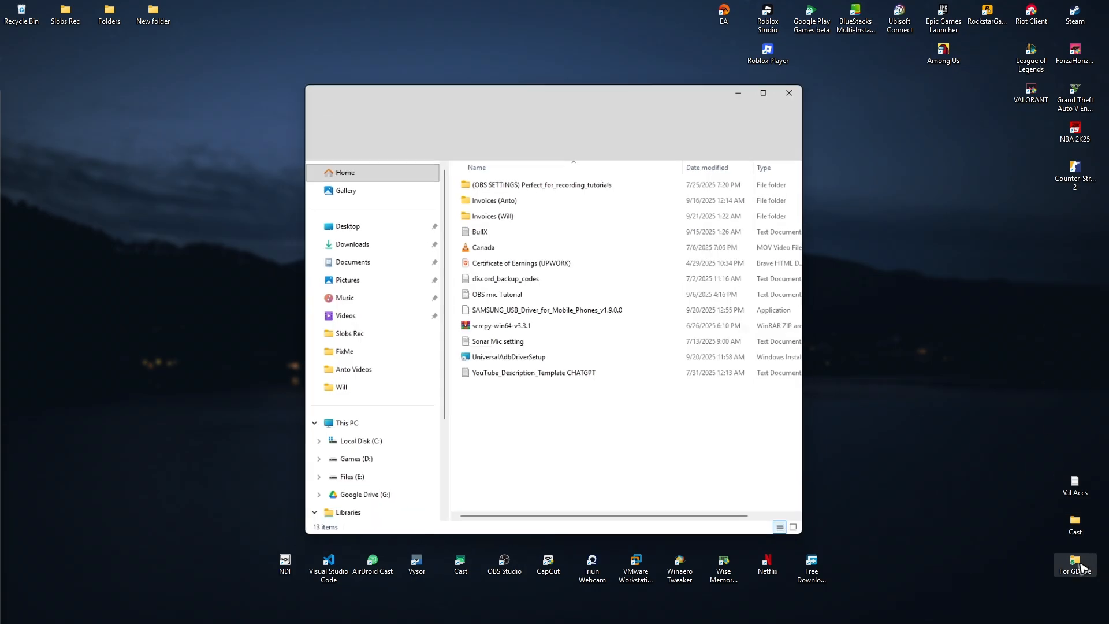
- Enter the Invoices (Anto) folder and select Ryan Invoice #1
double_click(494, 200)
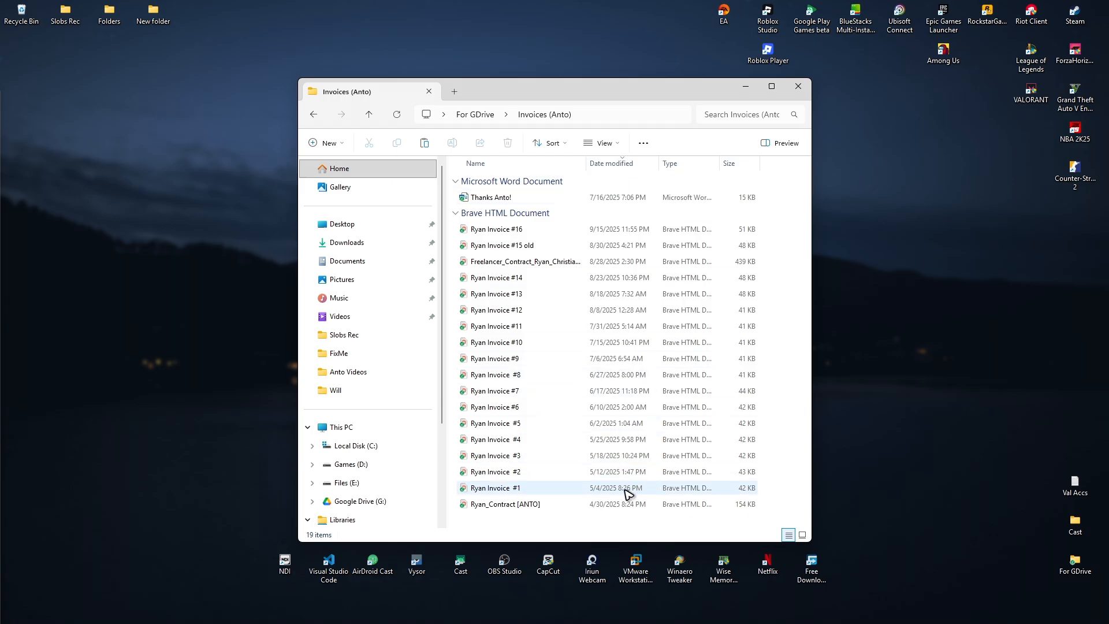
left_click(496, 487)
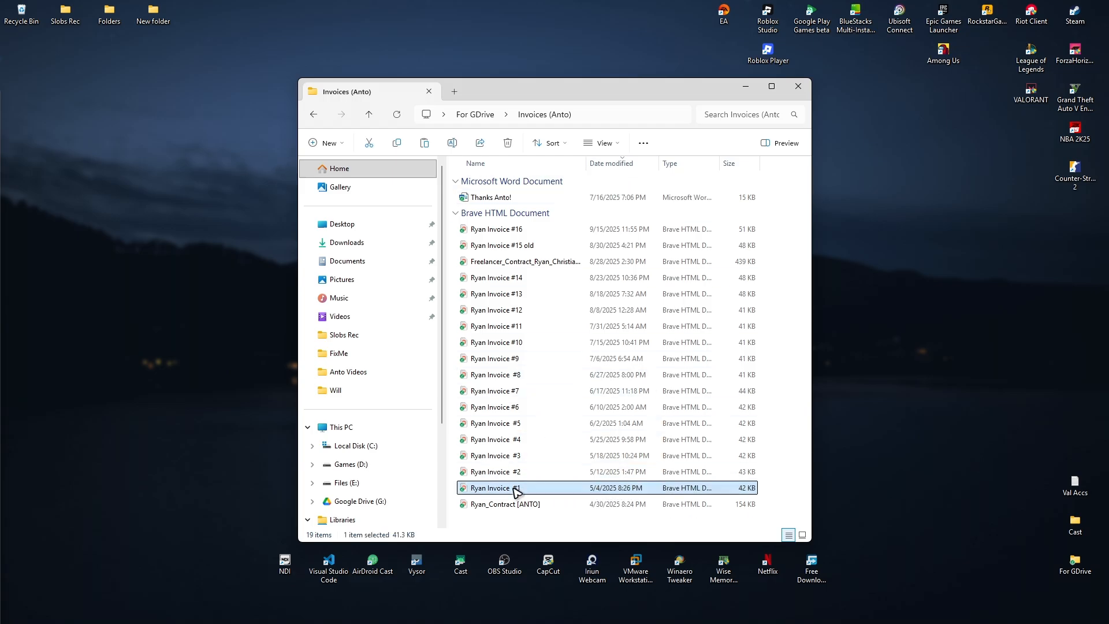
- Show Ryan Invoice #1's Details with the Date created property (5/4/2025) highlighted
right_click(496, 487)
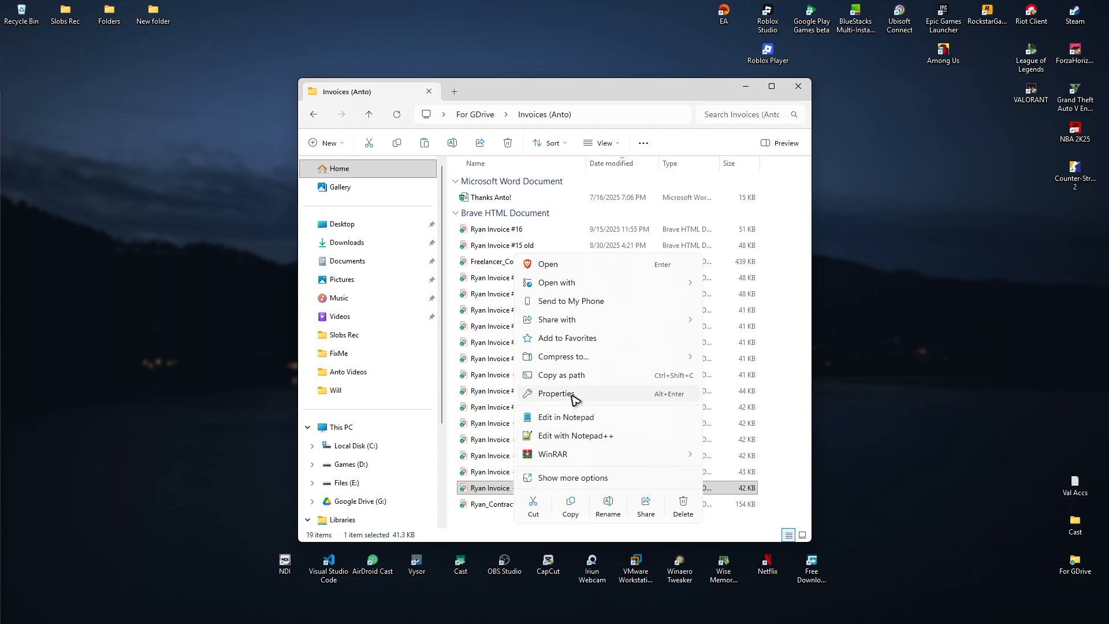
left_click(558, 393)
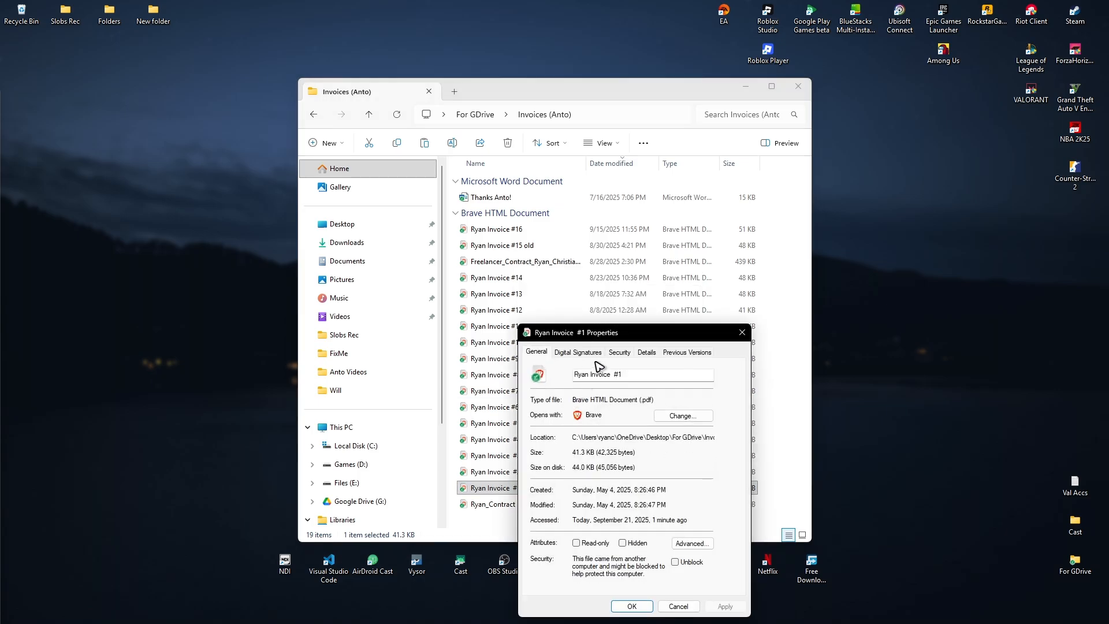
left_click(647, 351)
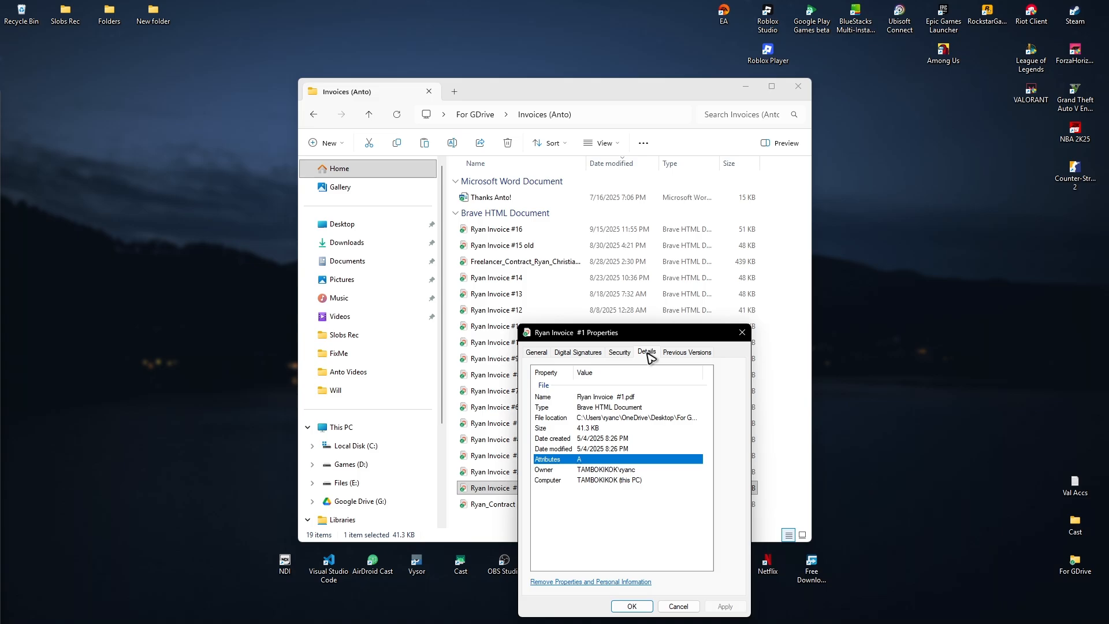
mouse_move(588, 454)
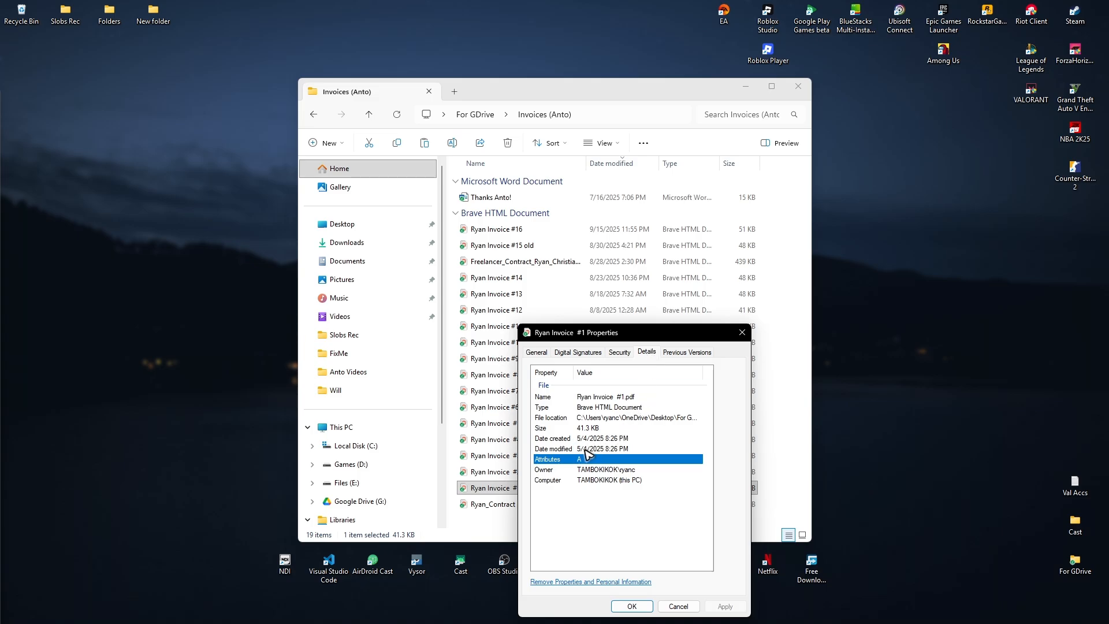
left_click(587, 438)
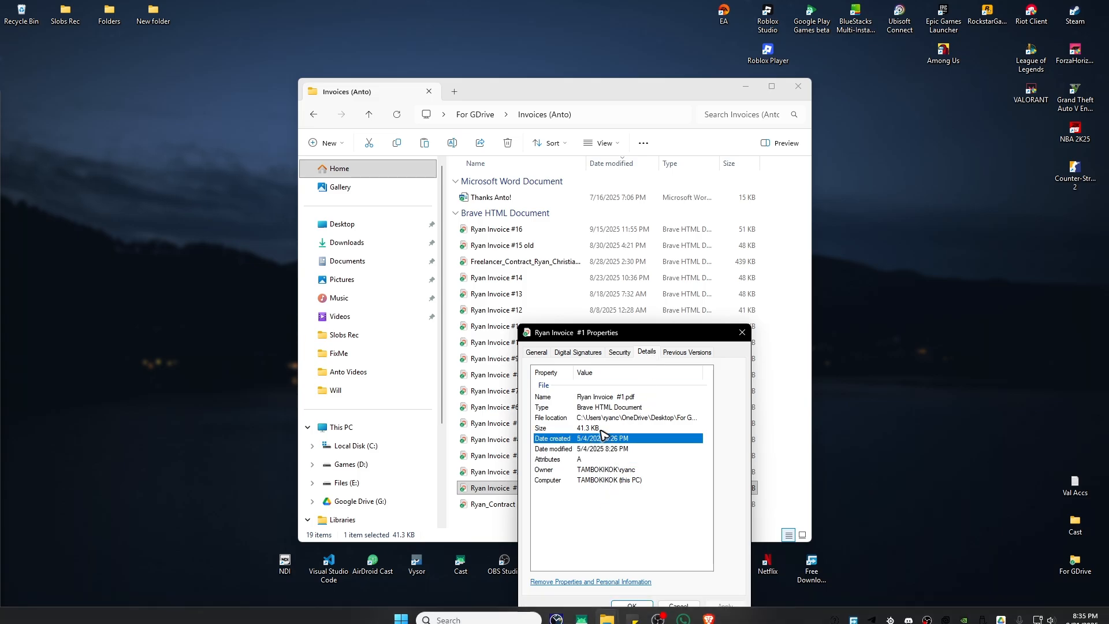
mouse_move(604, 412)
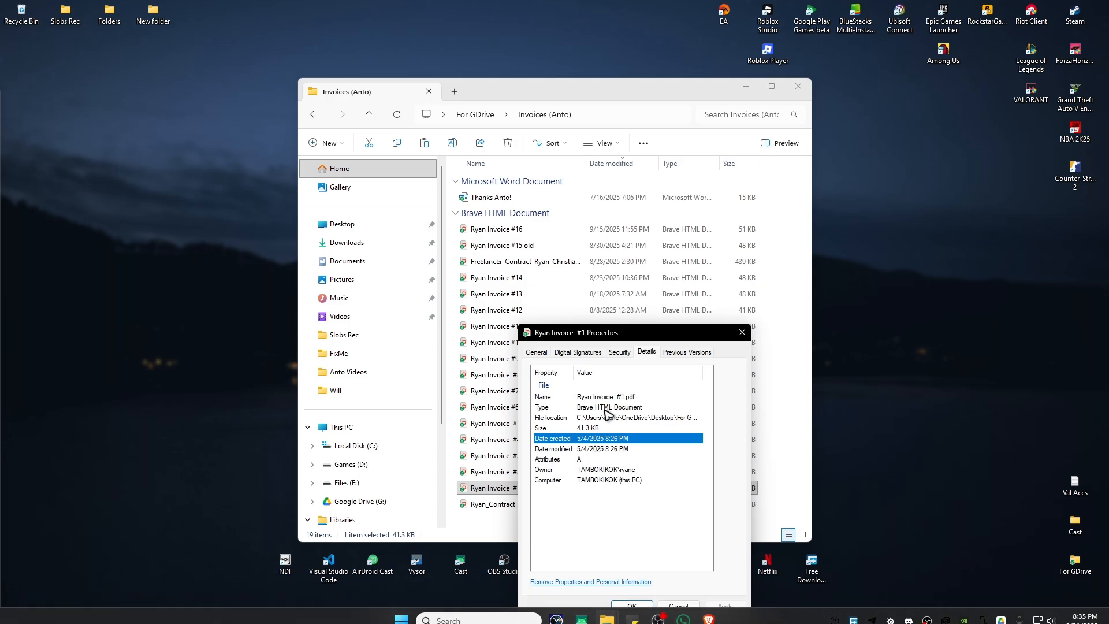
mouse_move(570, 588)
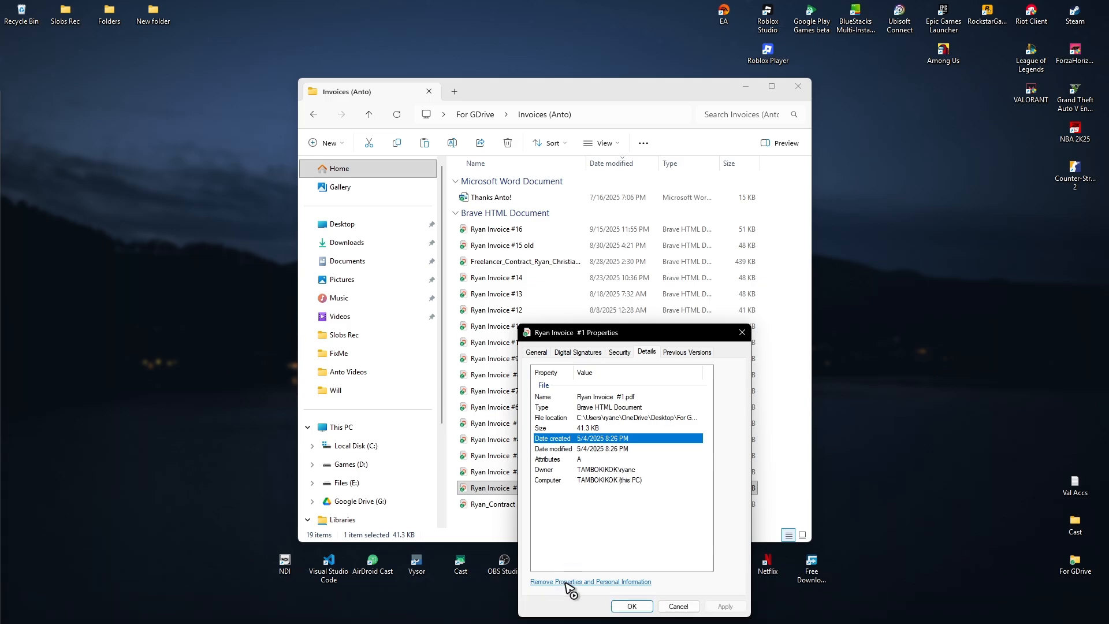
- Choose 'Create a copy with all possible properties removed' for Ryan Invoice #1
left_click(590, 581)
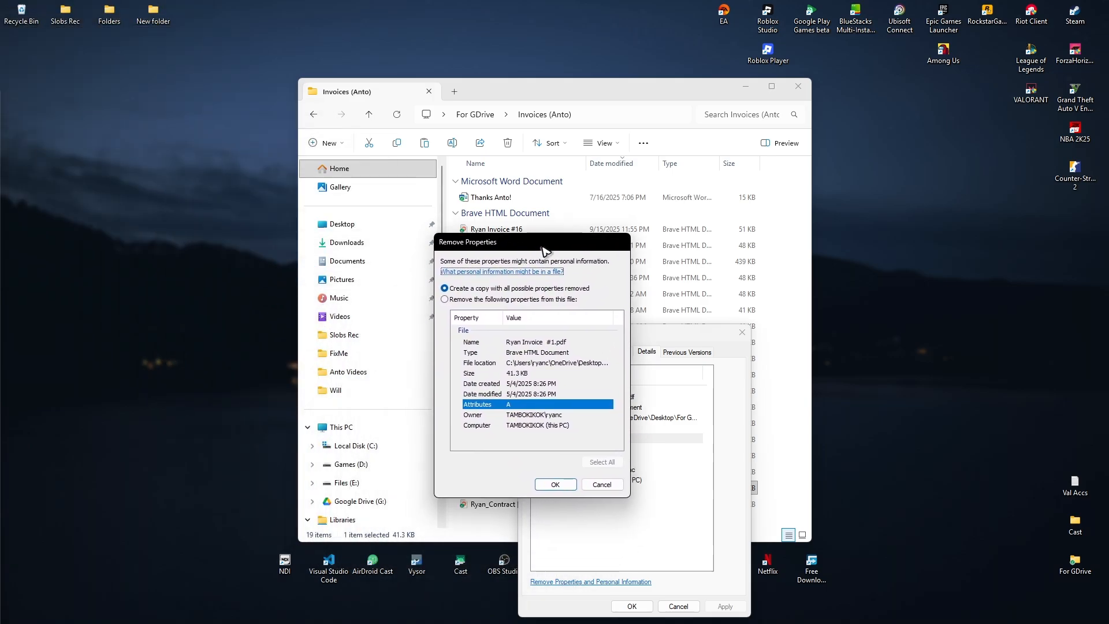
left_click_drag(531, 242, 530, 153)
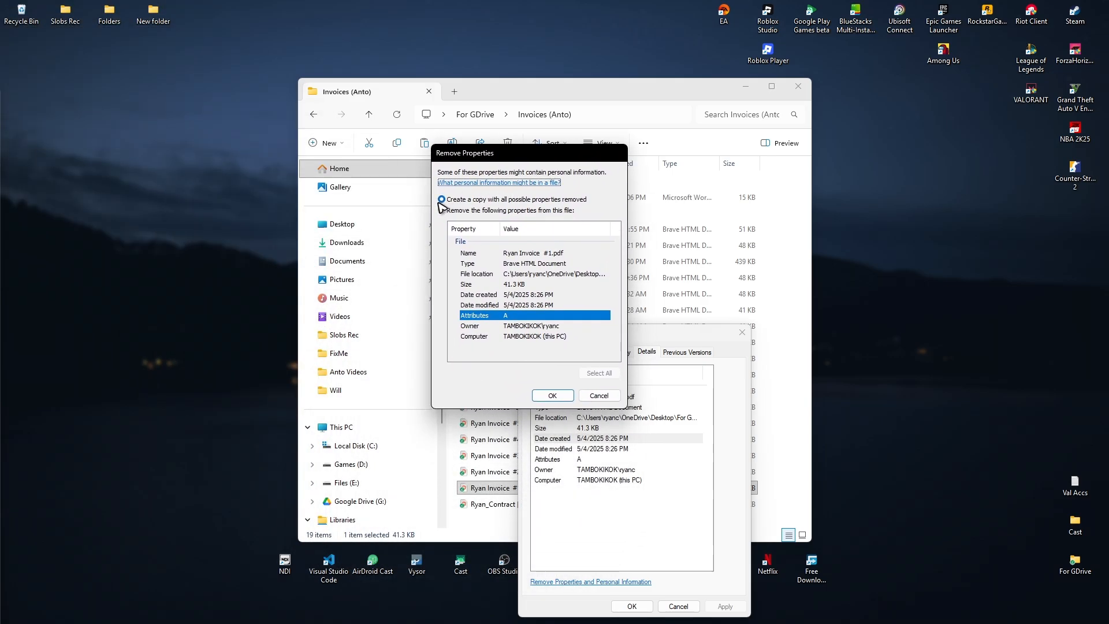
left_click(441, 199)
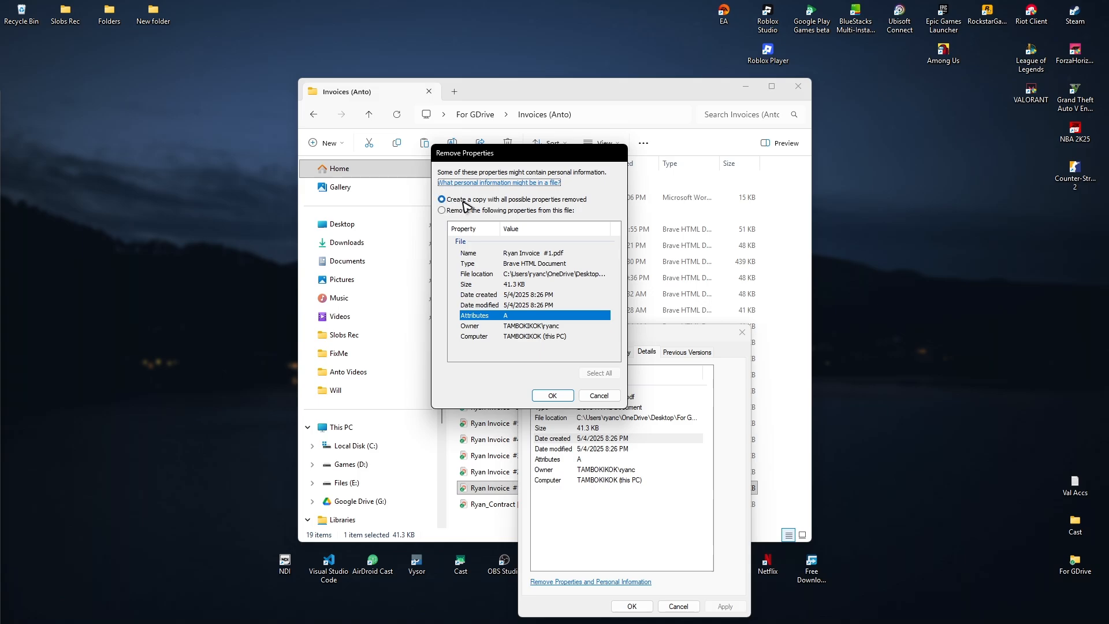
mouse_move(556, 205)
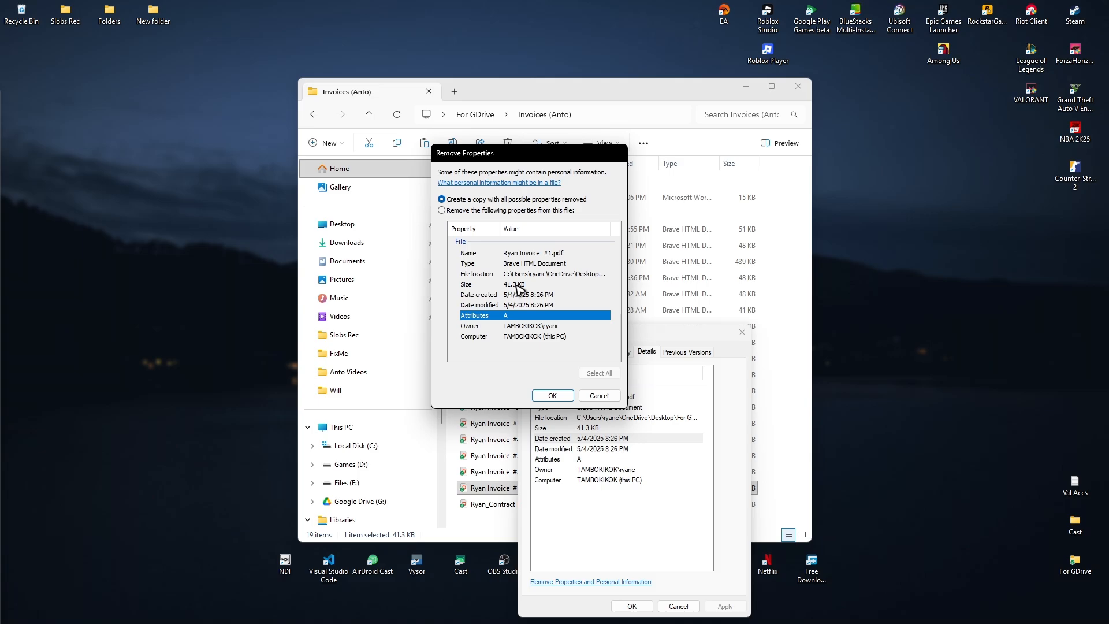
mouse_move(596, 395)
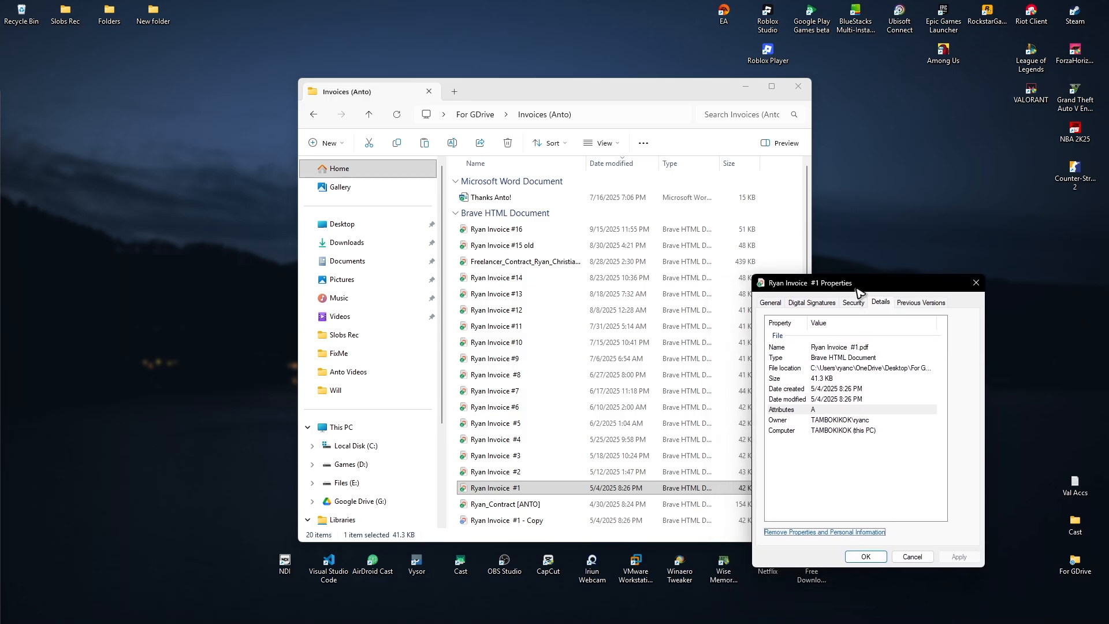
mouse_move(522, 523)
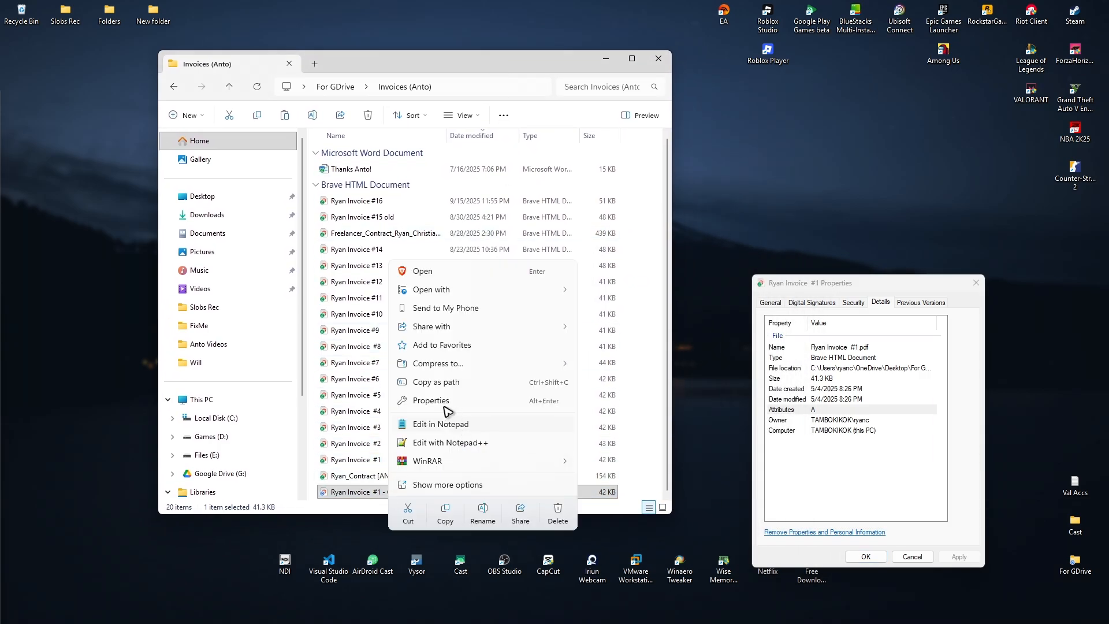
- Show the Details of Ryan Invoice #1 - Copy with its 9/21/2025 creation date
left_click(431, 401)
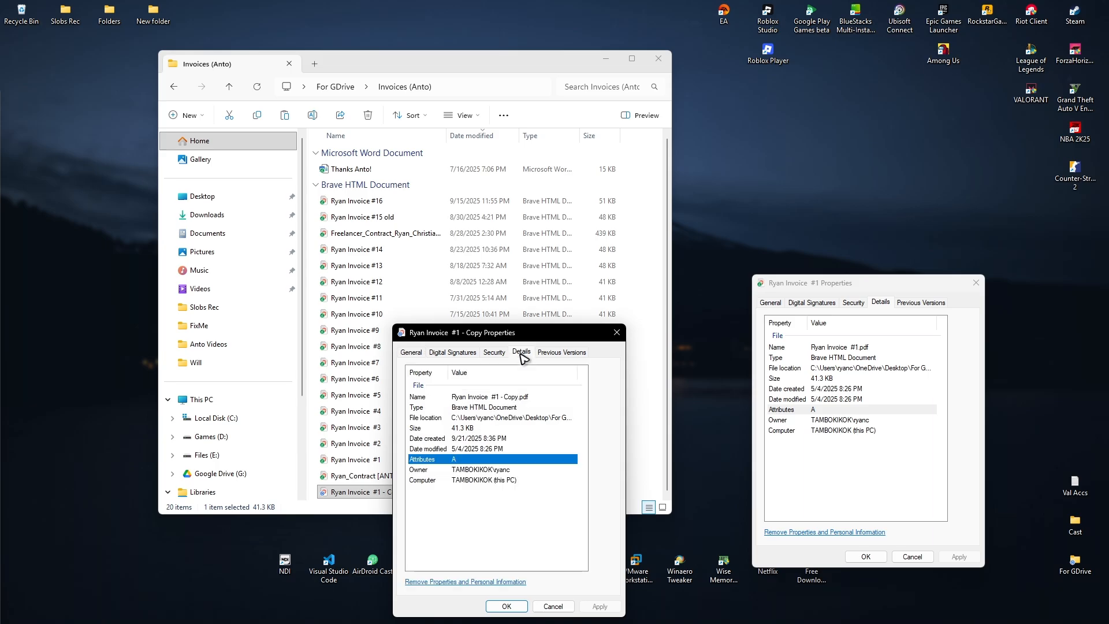
mouse_move(424, 451)
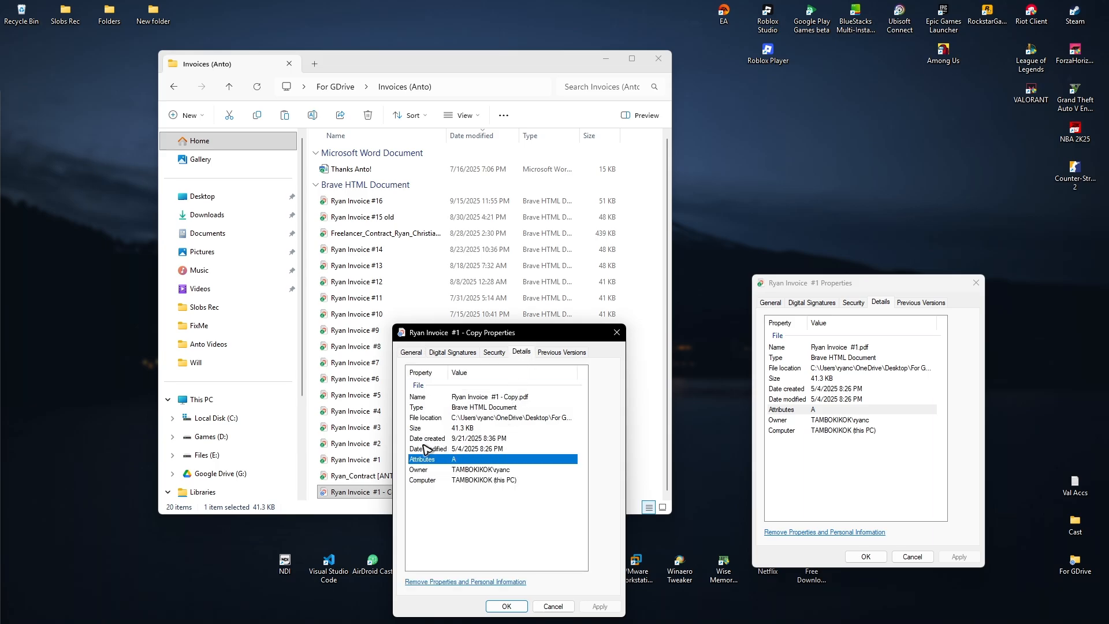
mouse_move(477, 453)
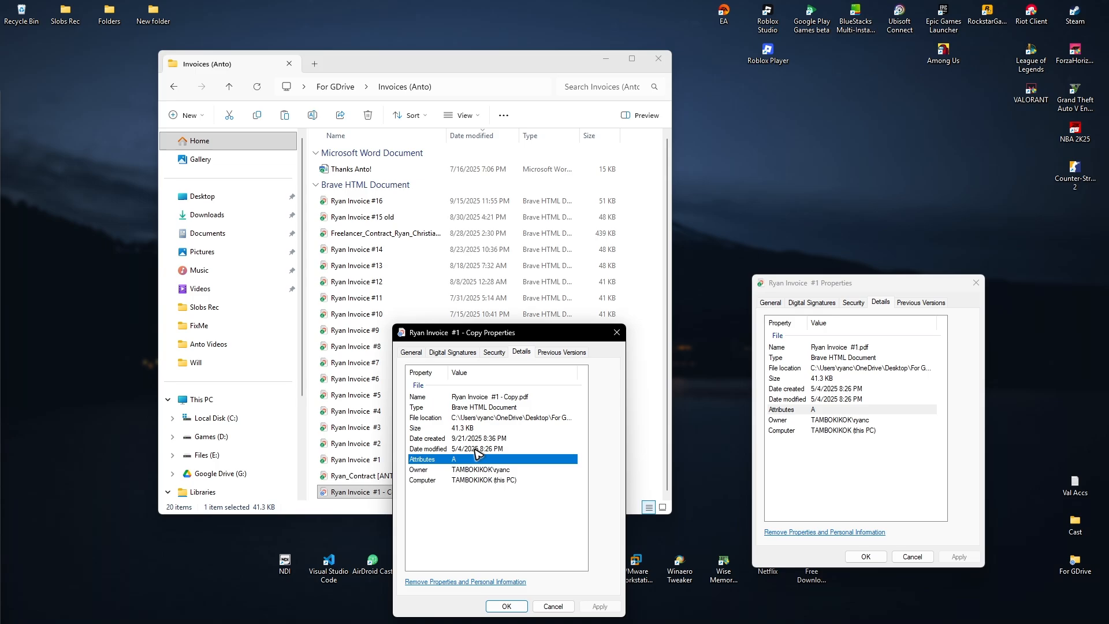
mouse_move(509, 443)
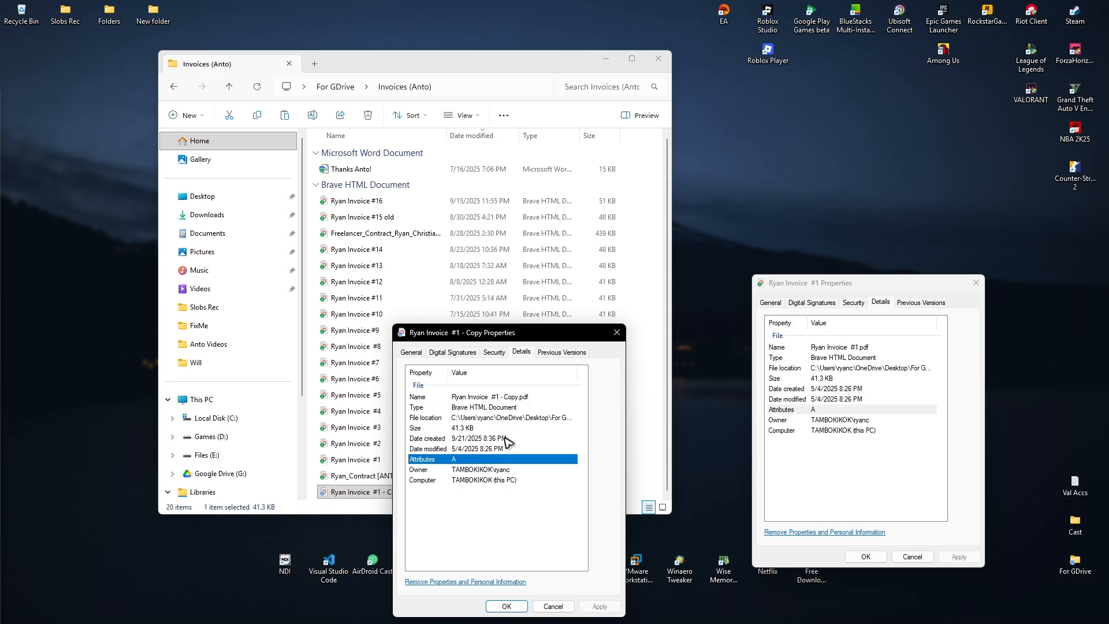